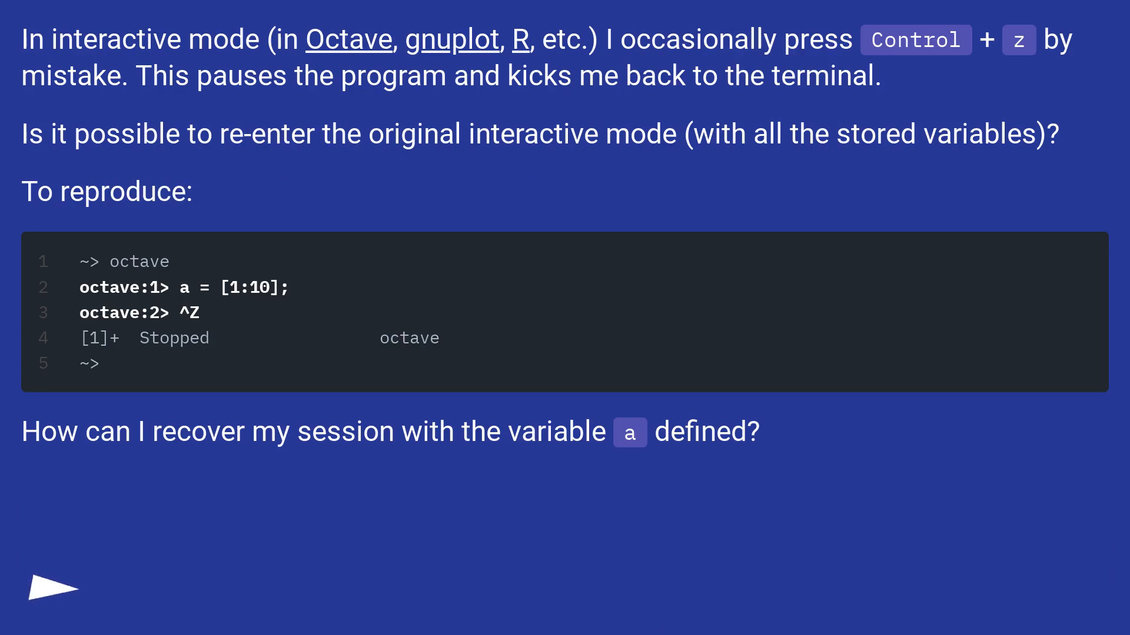
left_click(48, 589)
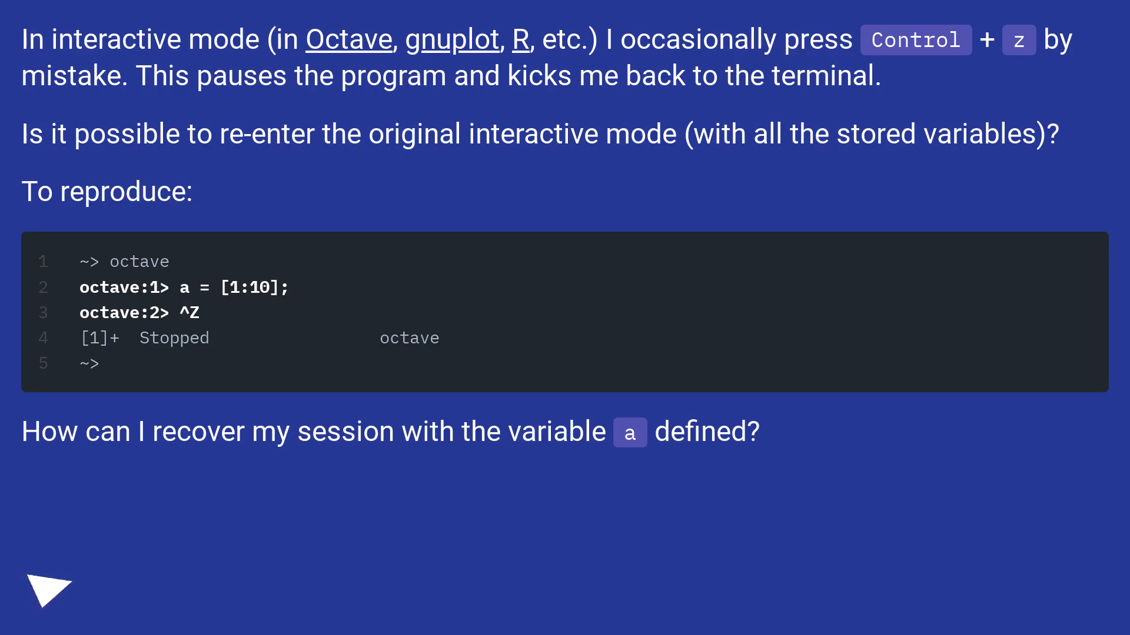
left_click(47, 591)
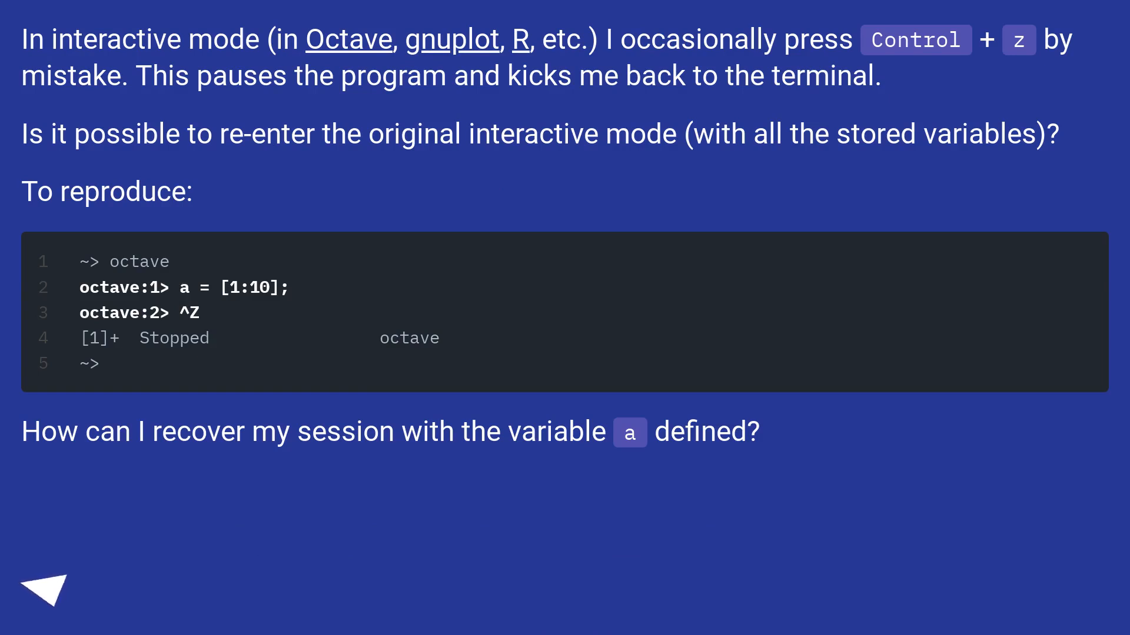
left_click(45, 588)
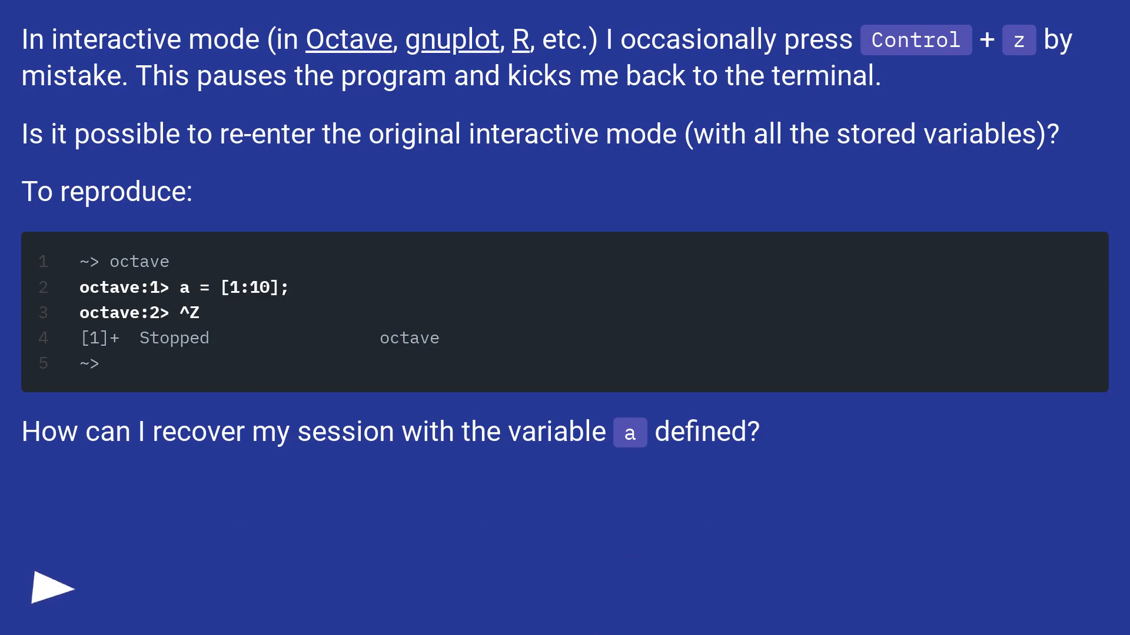
left_click(52, 588)
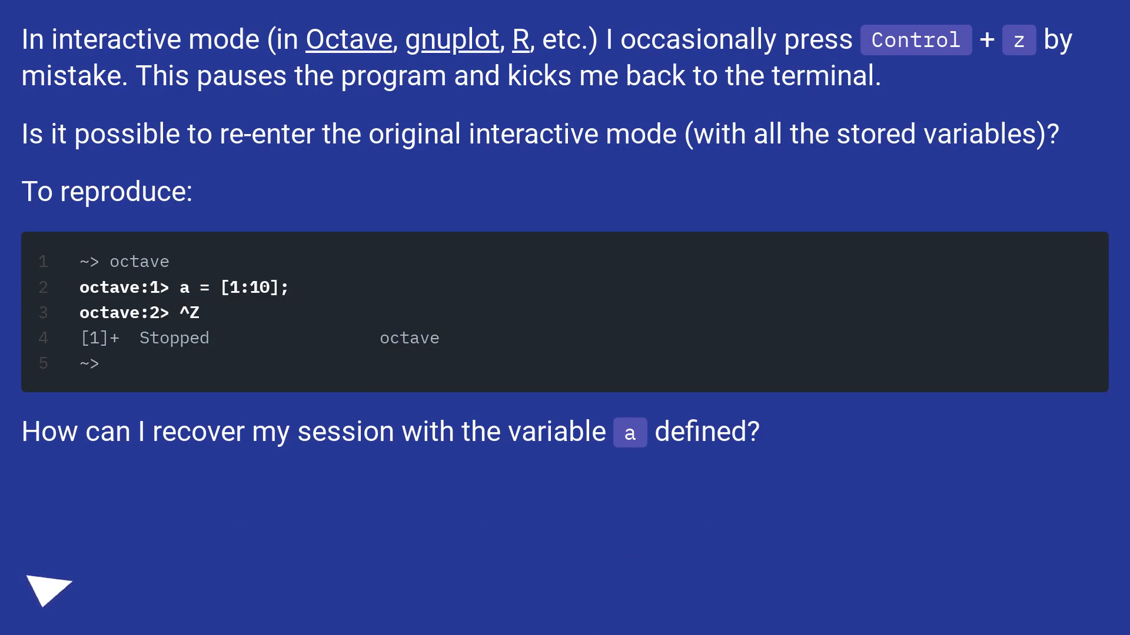
left_click(48, 594)
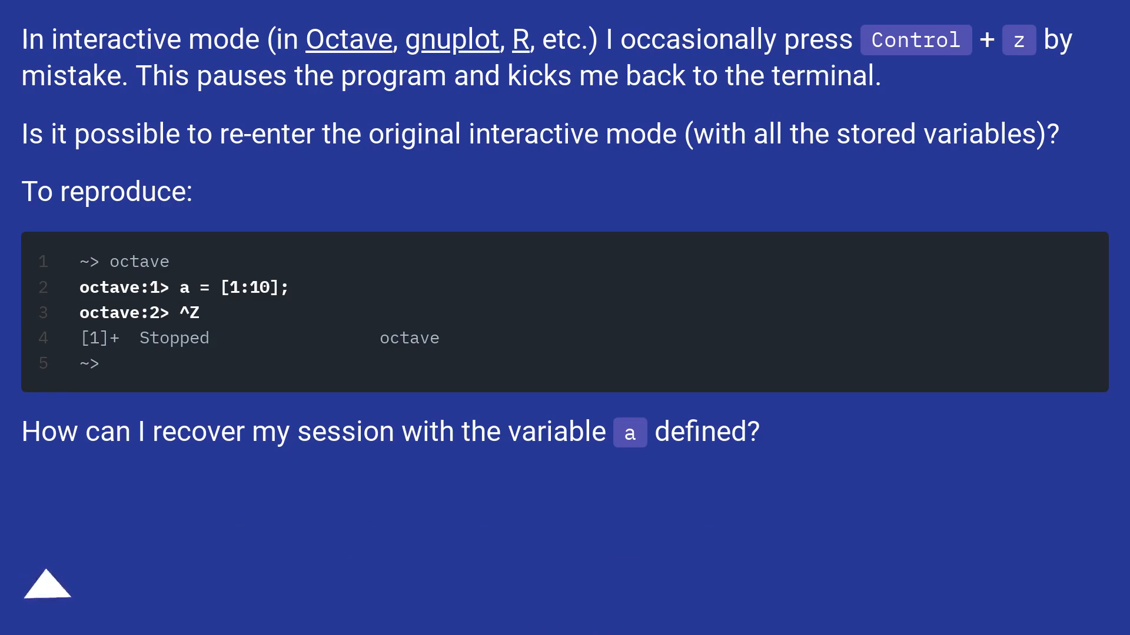
left_click(46, 584)
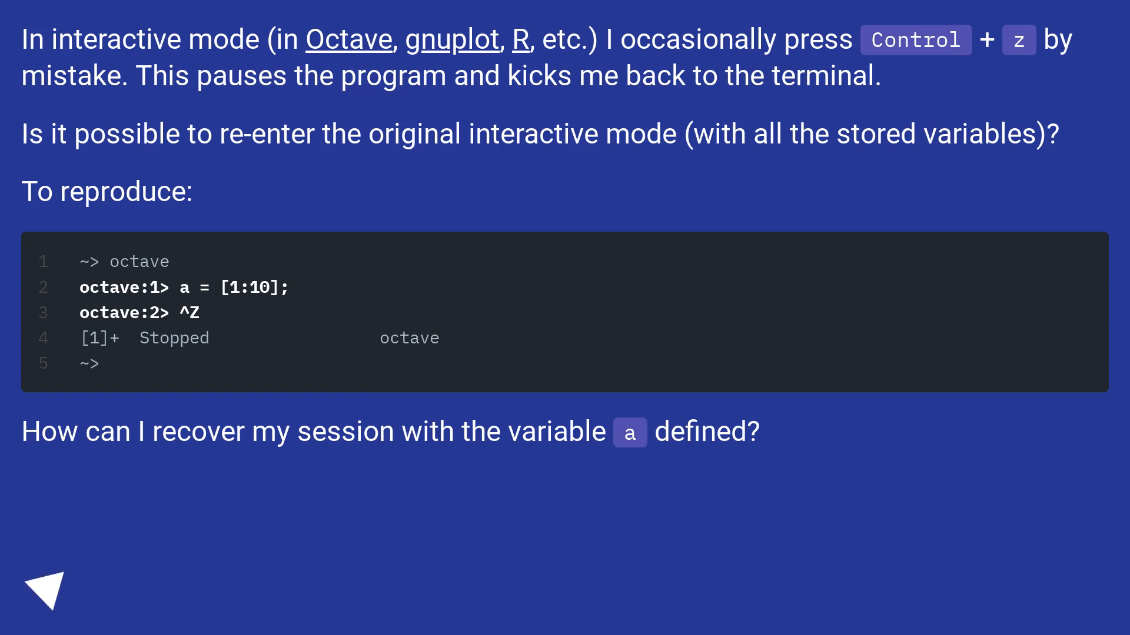
left_click(45, 587)
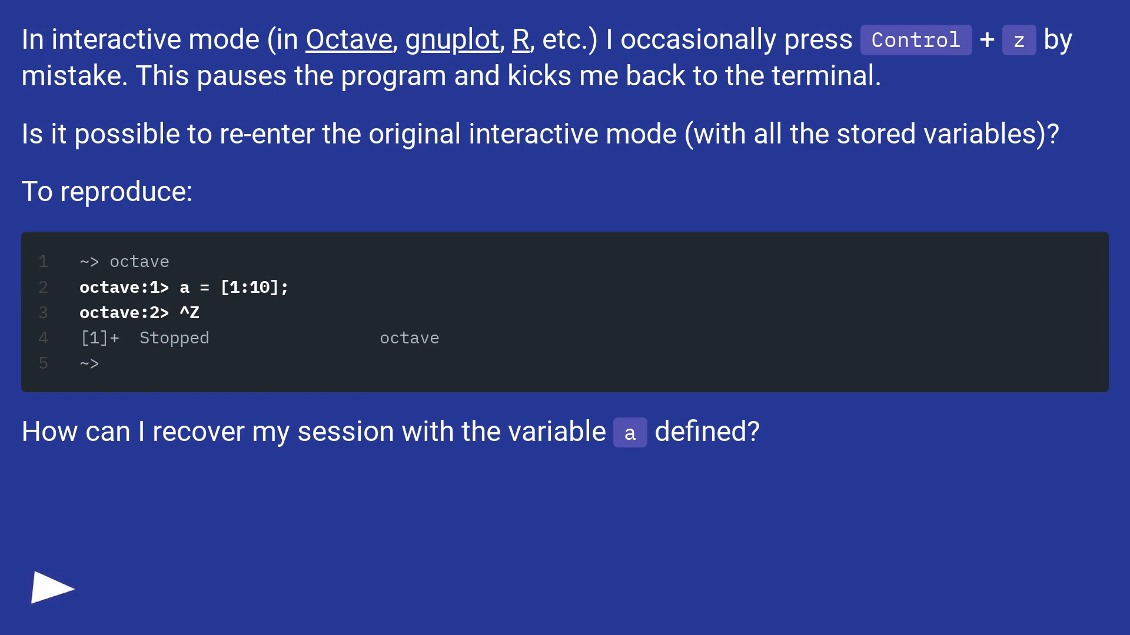
left_click(52, 588)
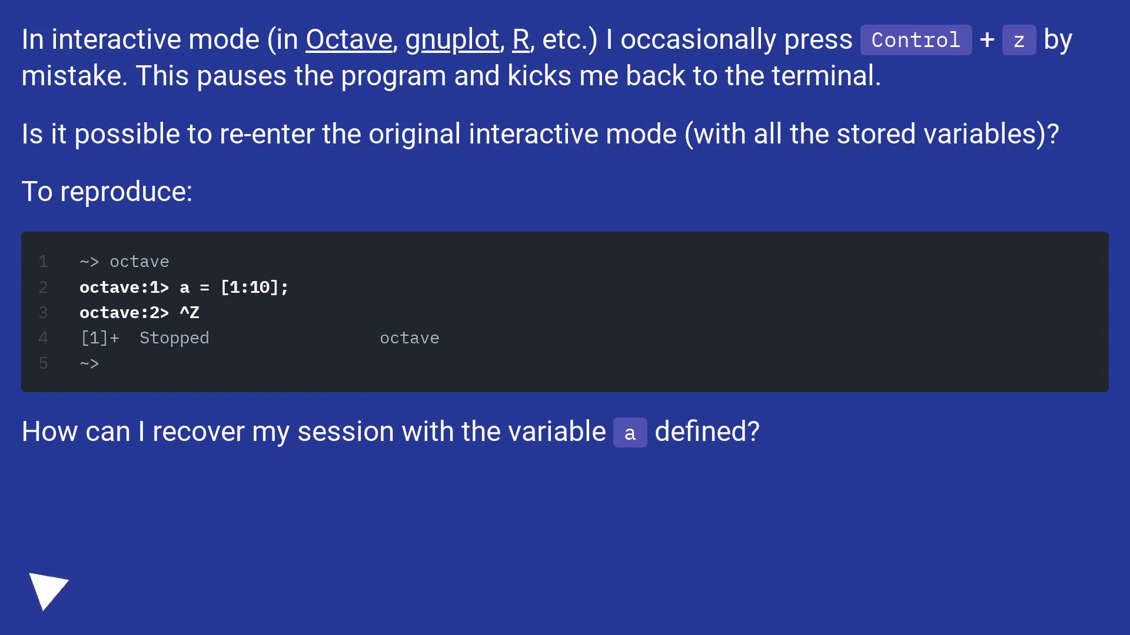
left_click(47, 590)
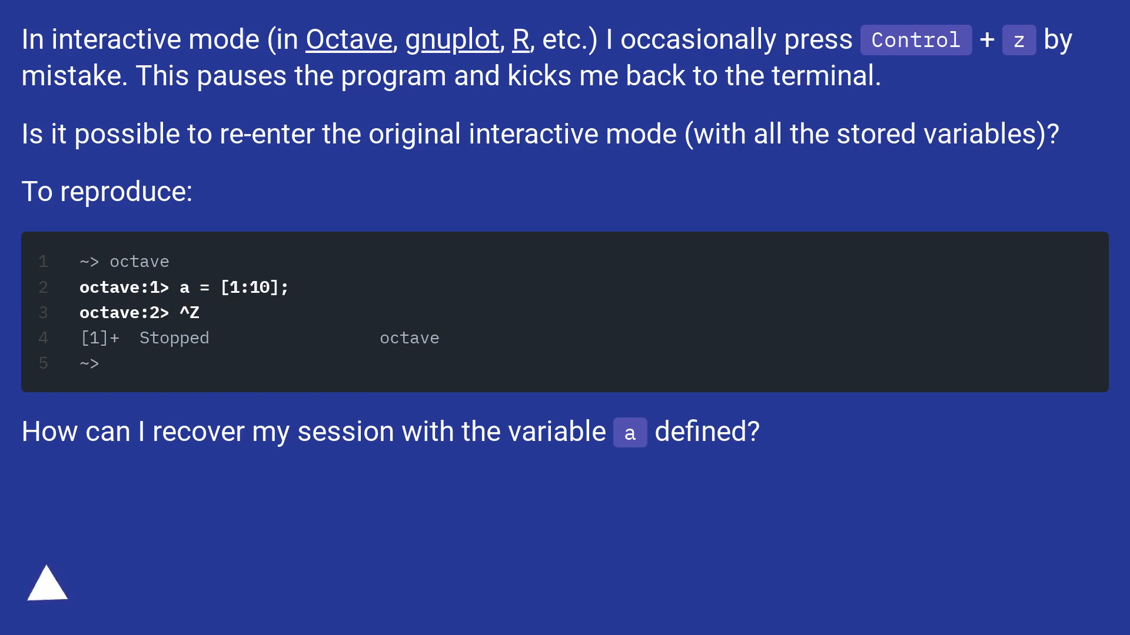